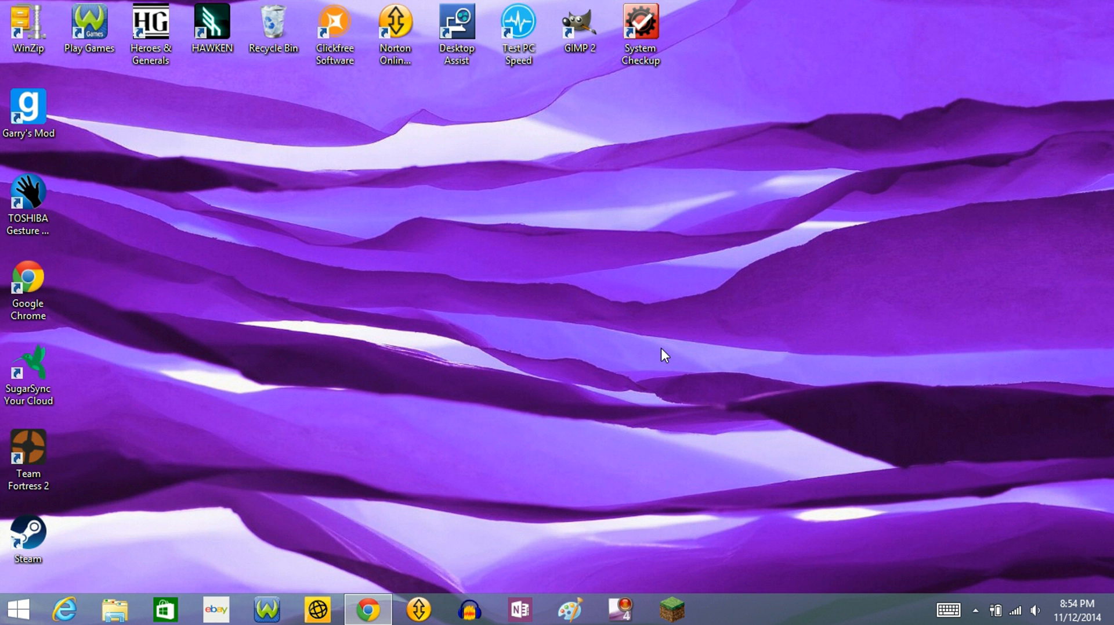
mouse_move(364, 572)
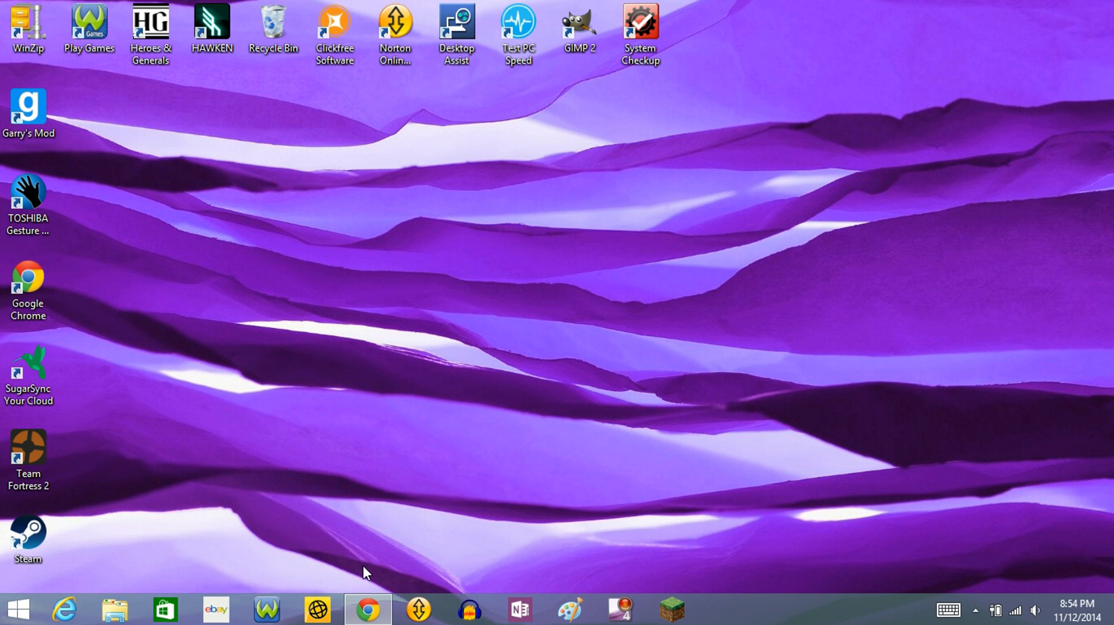
Bring Chrome forward showing the 'Pokemon Showdown: #5 Almost' watch page.
left_click(366, 609)
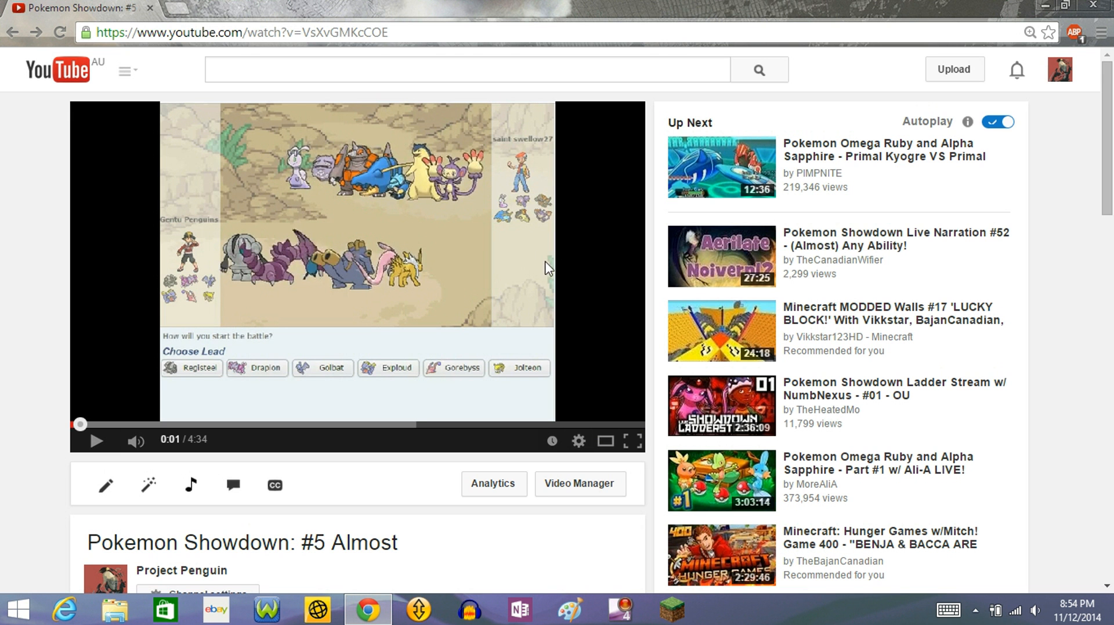
mouse_move(553, 255)
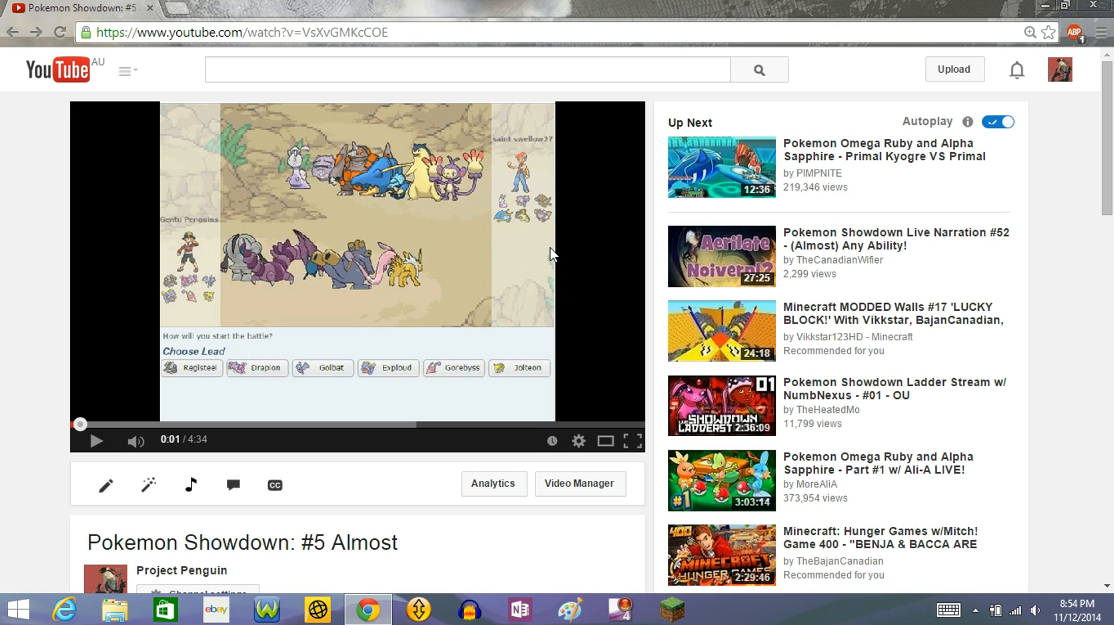
mouse_move(399, 155)
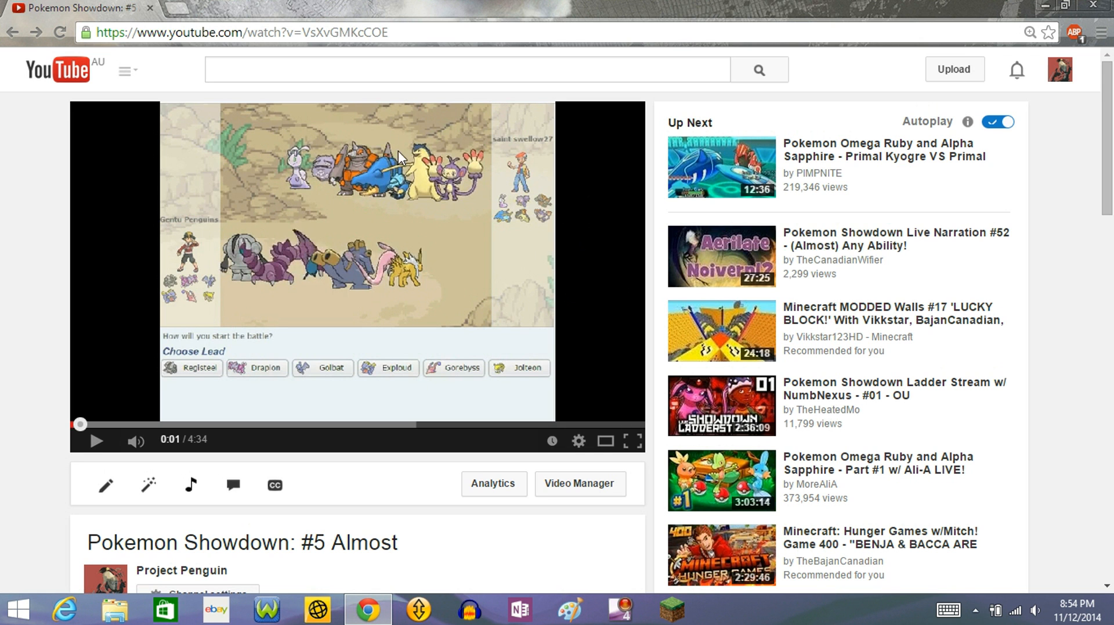
mouse_move(604, 217)
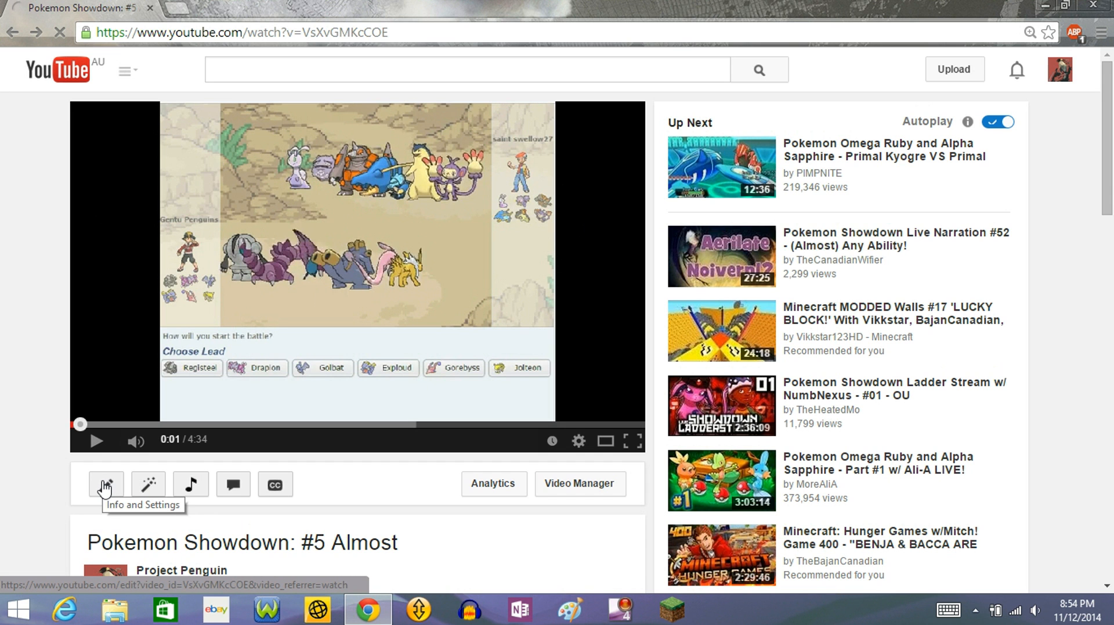
mouse_move(105, 488)
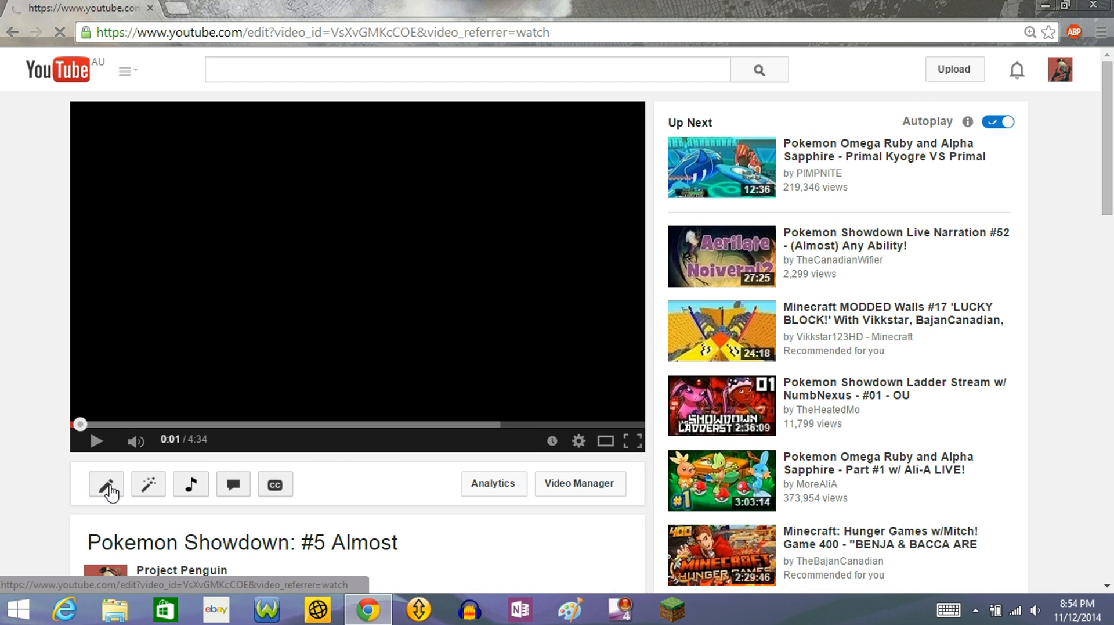
Paste the tag yt:stretch=16:9 into the Tags box after the Monsters tag.
left_click(106, 484)
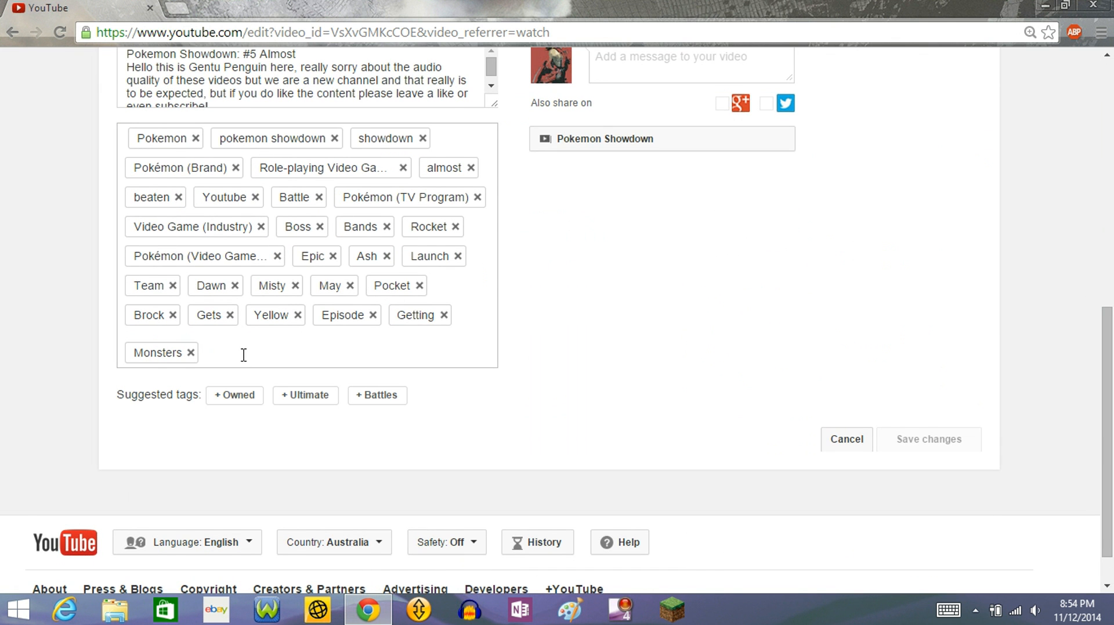
right_click(241, 352)
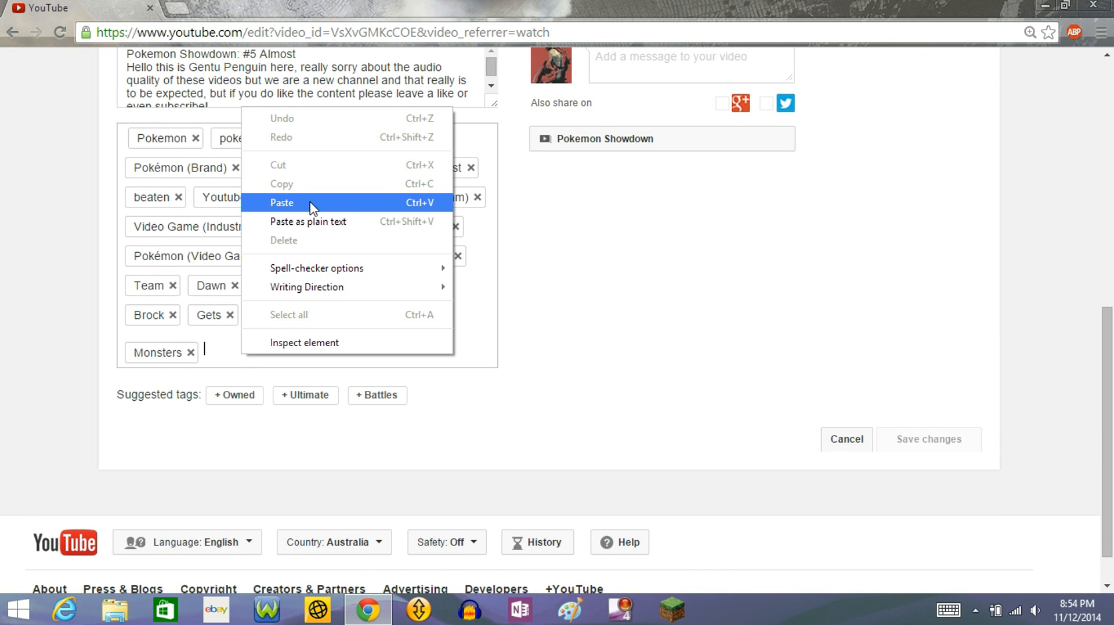
left_click(282, 202)
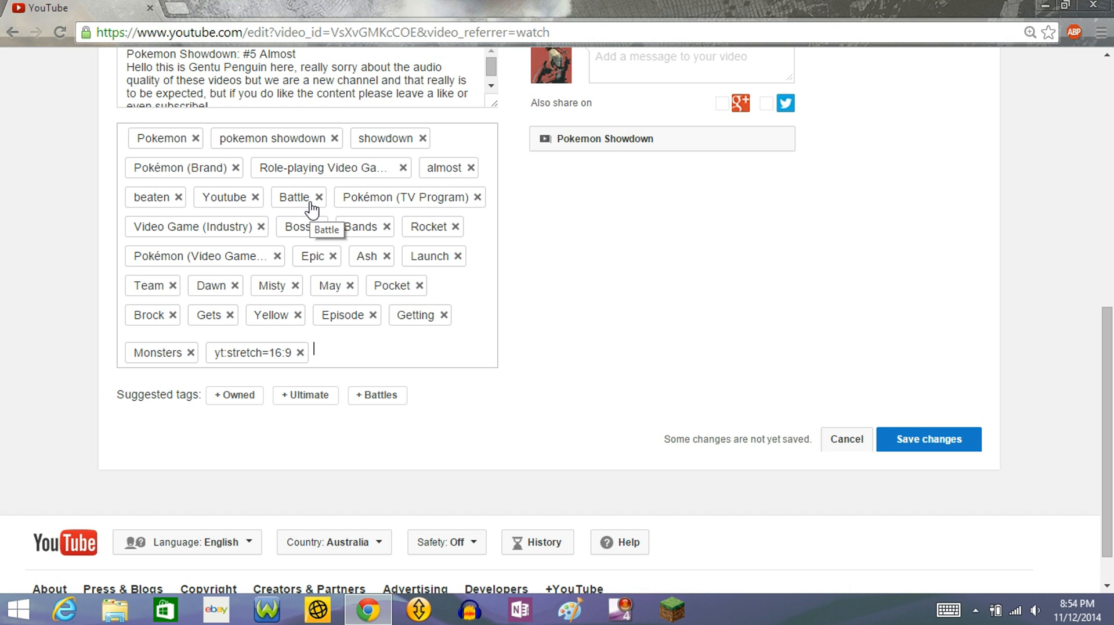
mouse_move(553, 281)
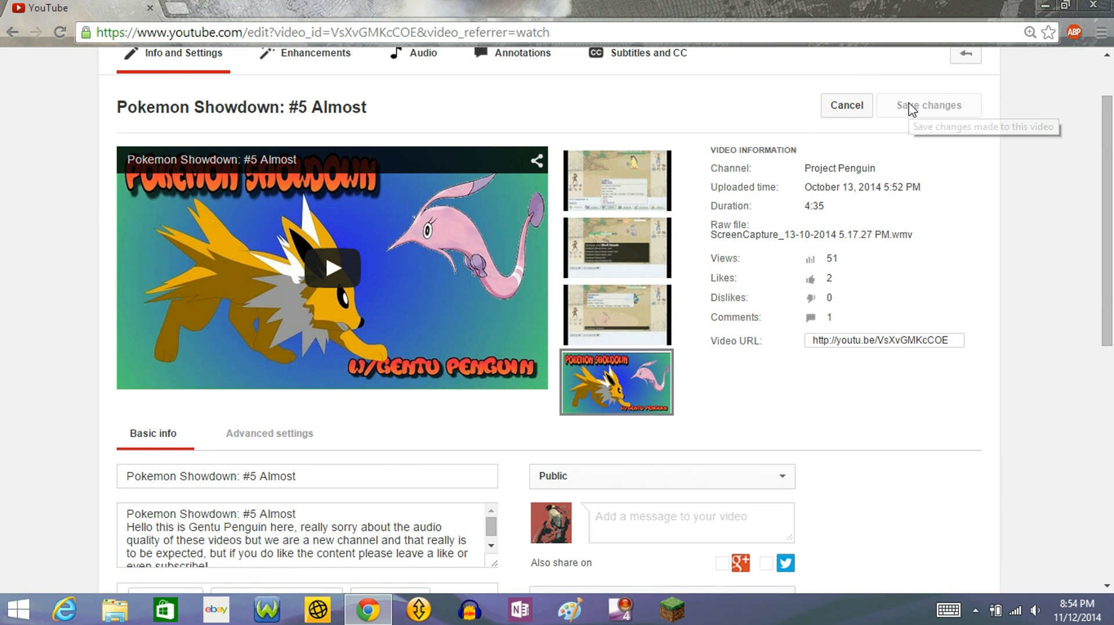
mouse_move(333, 268)
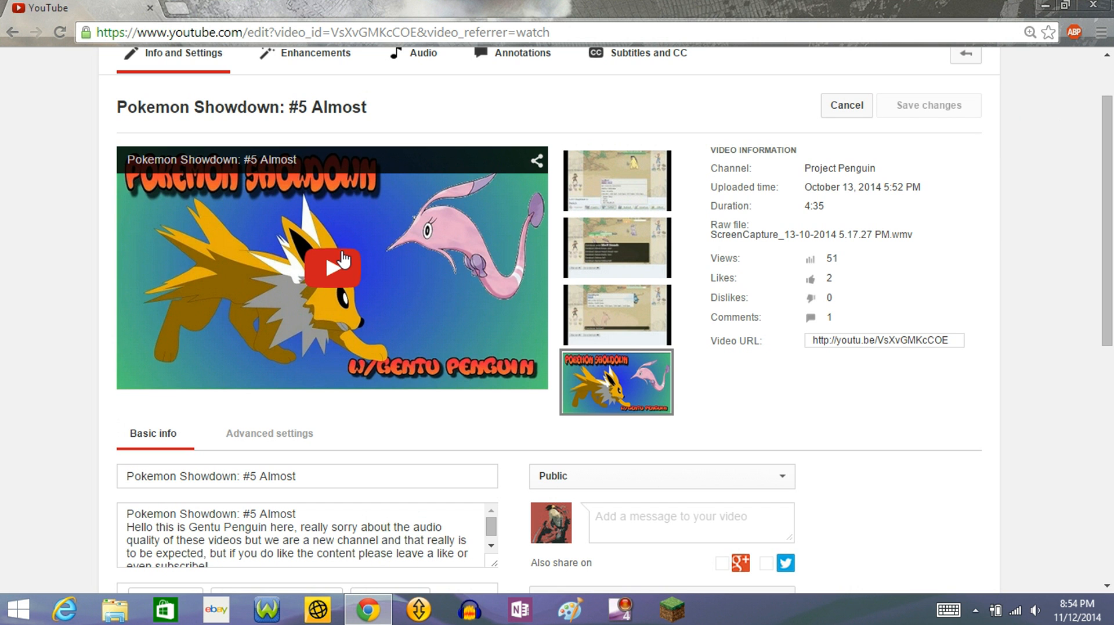
Play the saved video's preview full screen to check for black side bars.
left_click(333, 268)
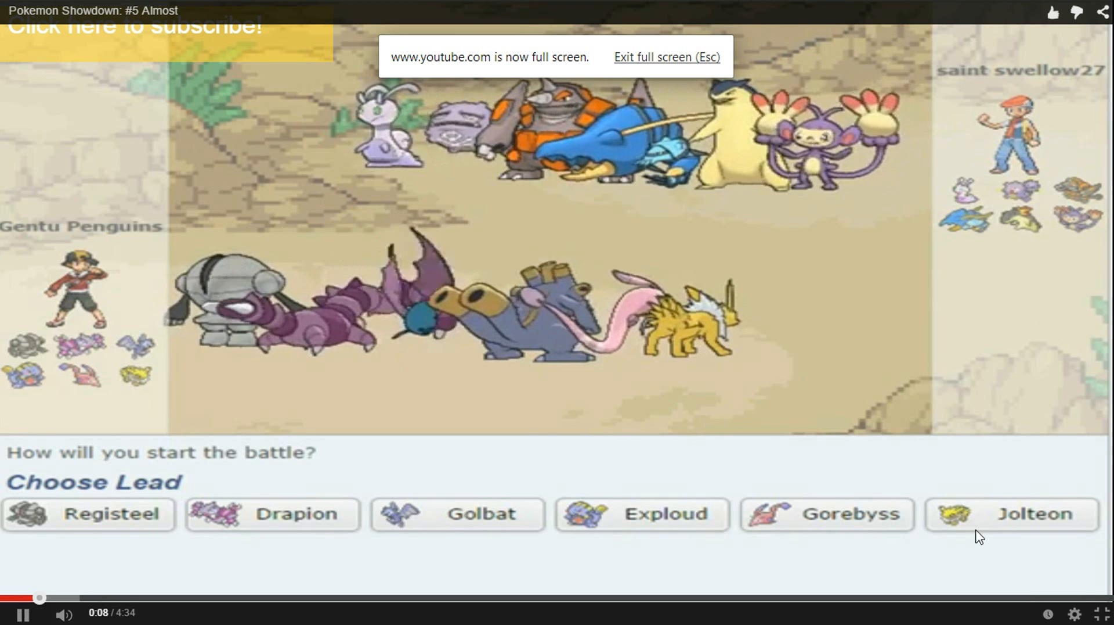
Exit full screen and keep the stretched video playing in the edit-page preview.
left_click(1011, 514)
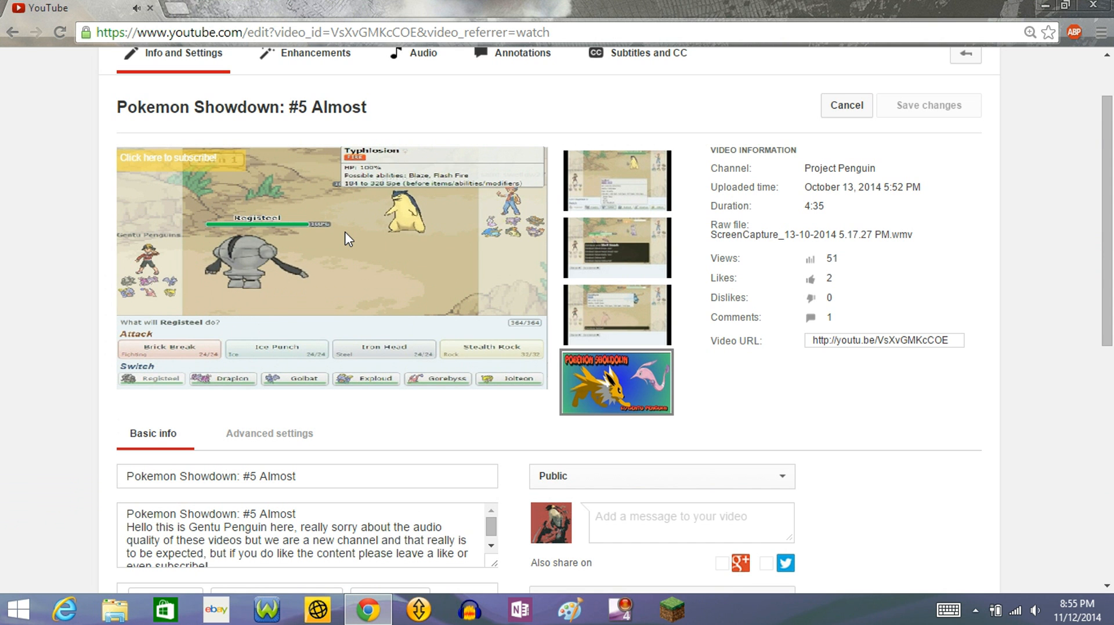
left_click(331, 231)
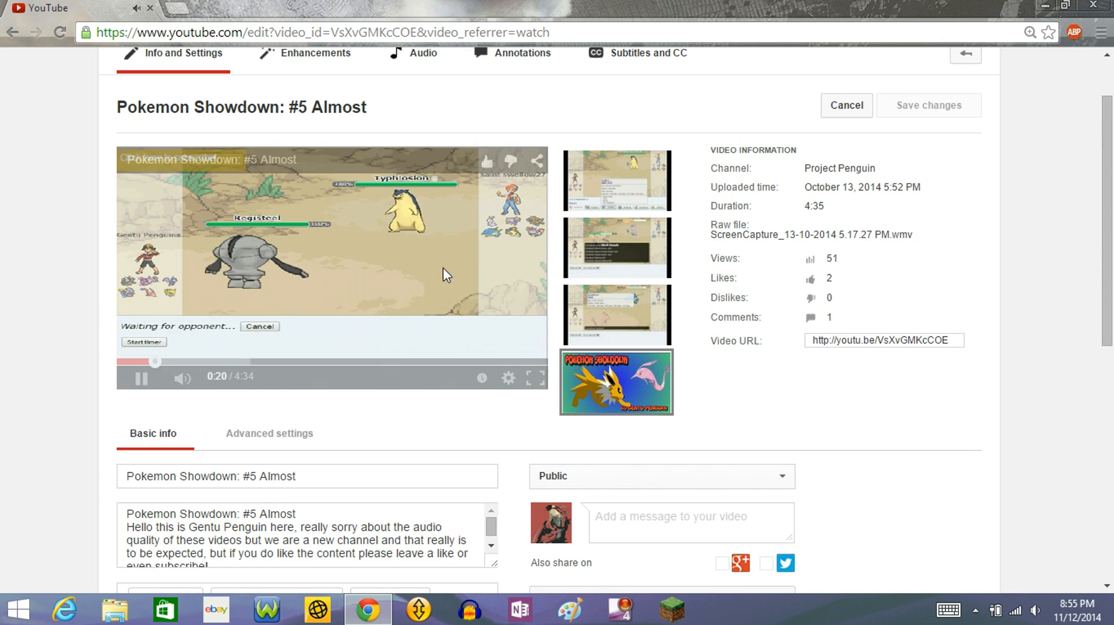